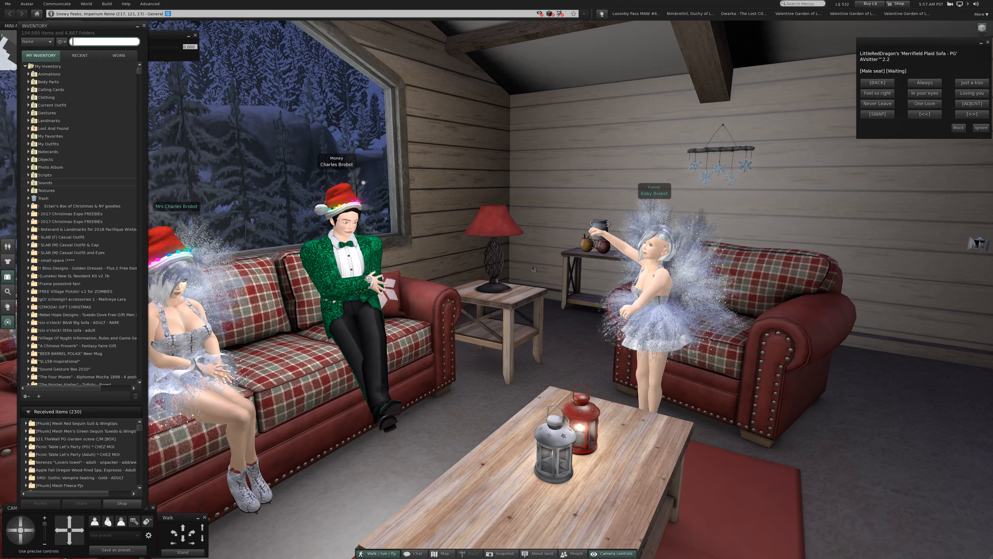
- Close the Inventory window to reveal the three avatars in the cabin living room
left_click(28, 105)
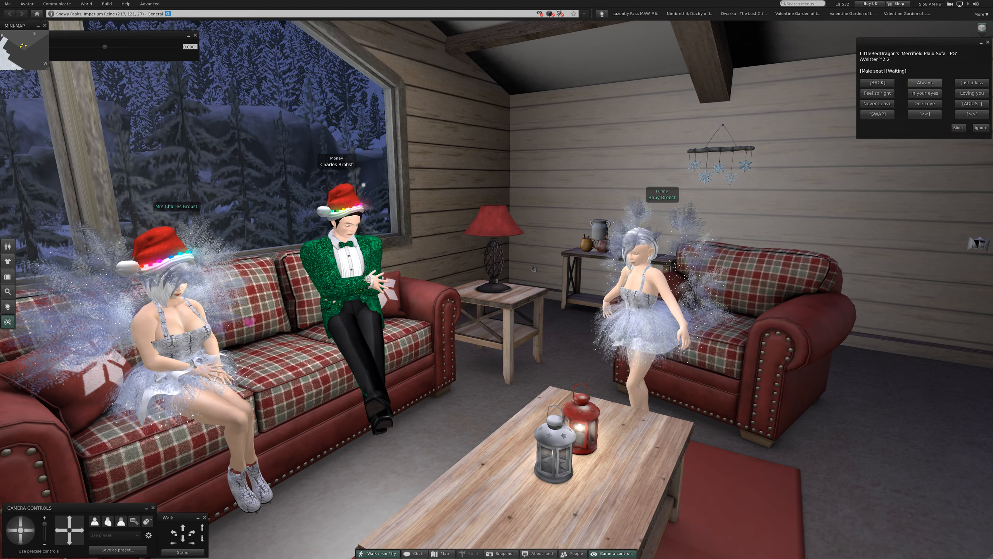
- Put the sofa couple in the Always lying pose, then the 'Just a kiss' pose
left_click(923, 83)
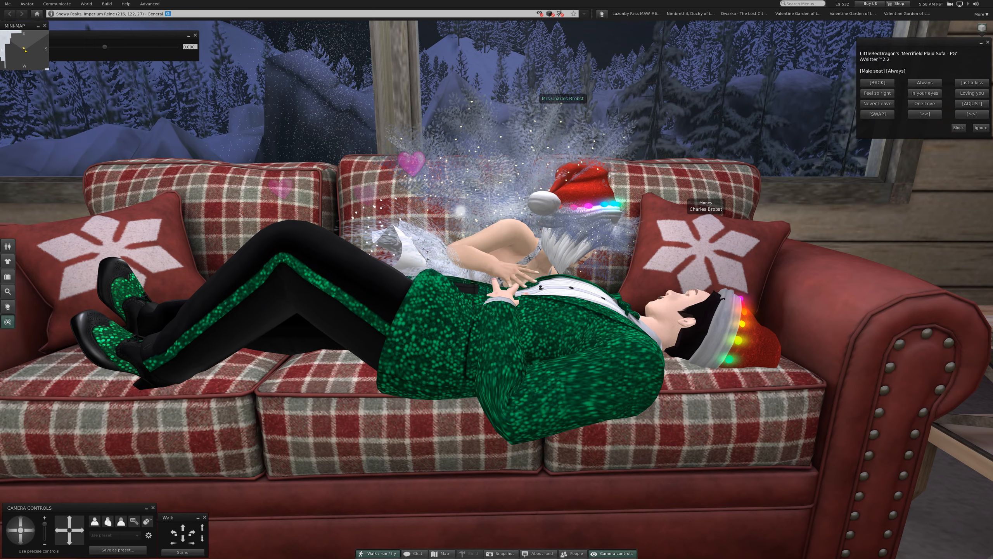
left_click(972, 82)
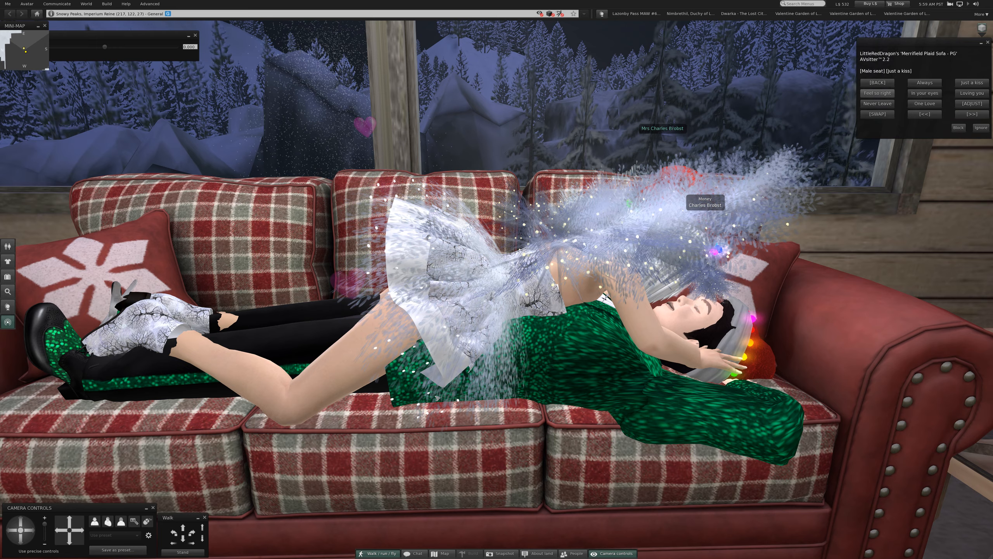
- Choose the 'In your eyes' sofa pose, with her facing him on his lap
left_click(876, 93)
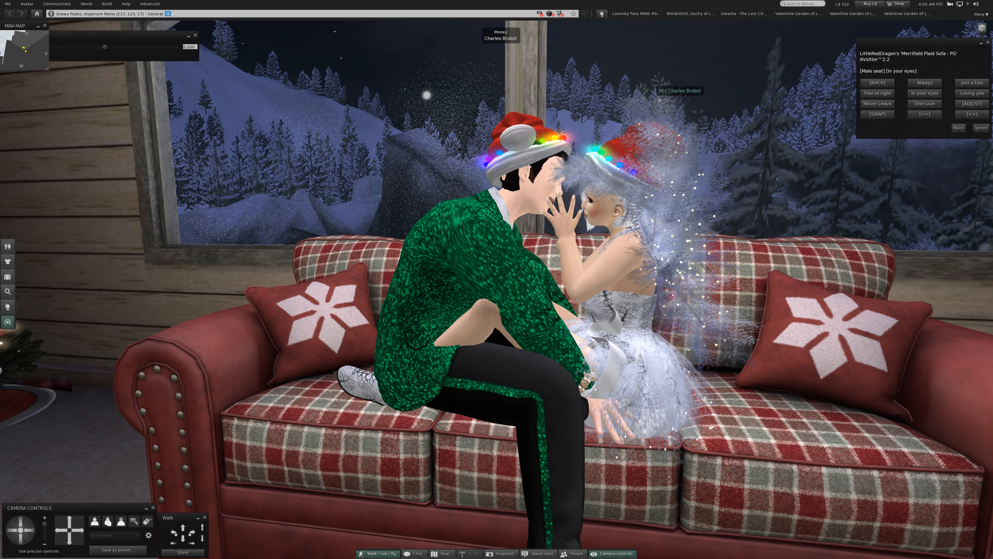
- Choose the 'Our Love' sofa pose, with him lying back and her leaning over
left_click(971, 93)
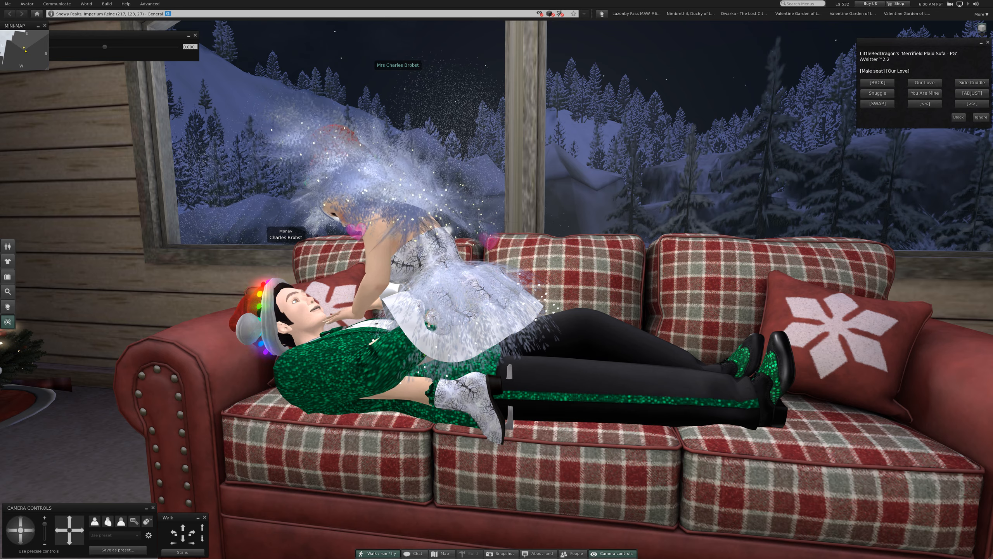
- Move the couple through the Side Cuddle and Snuggle sofa poses
left_click(971, 82)
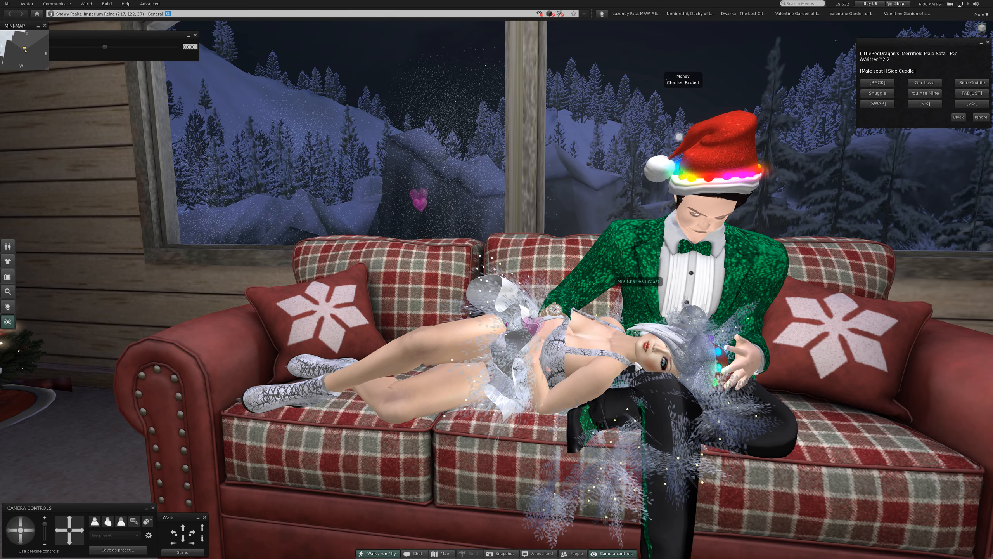
left_click(877, 93)
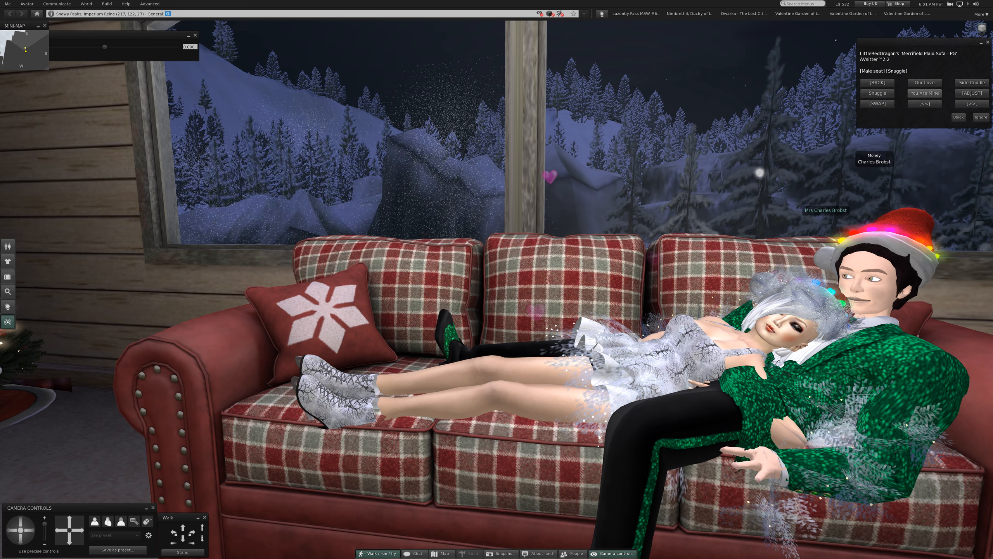
left_click(923, 93)
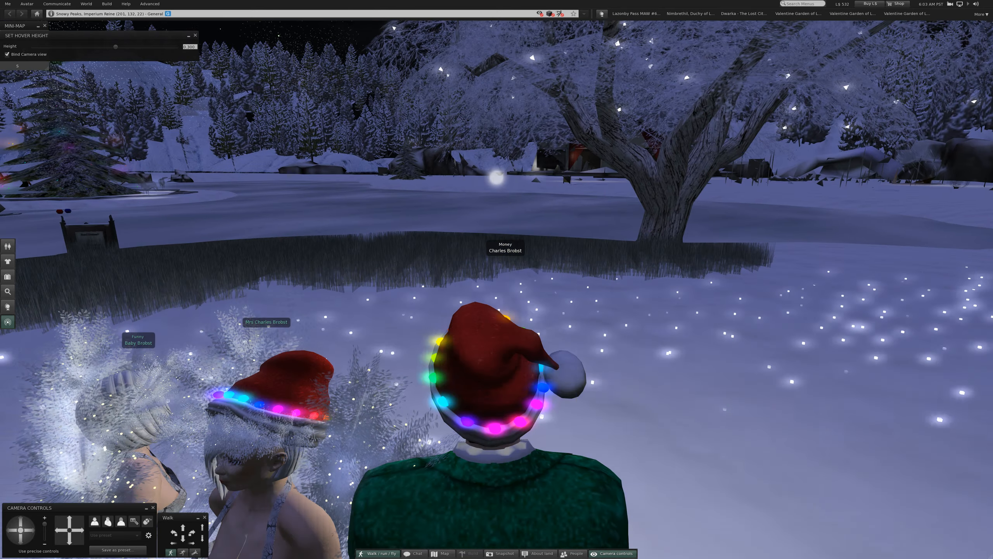
- Walk toward the Santa Claus figure and choose Pay from its menu
key("w")
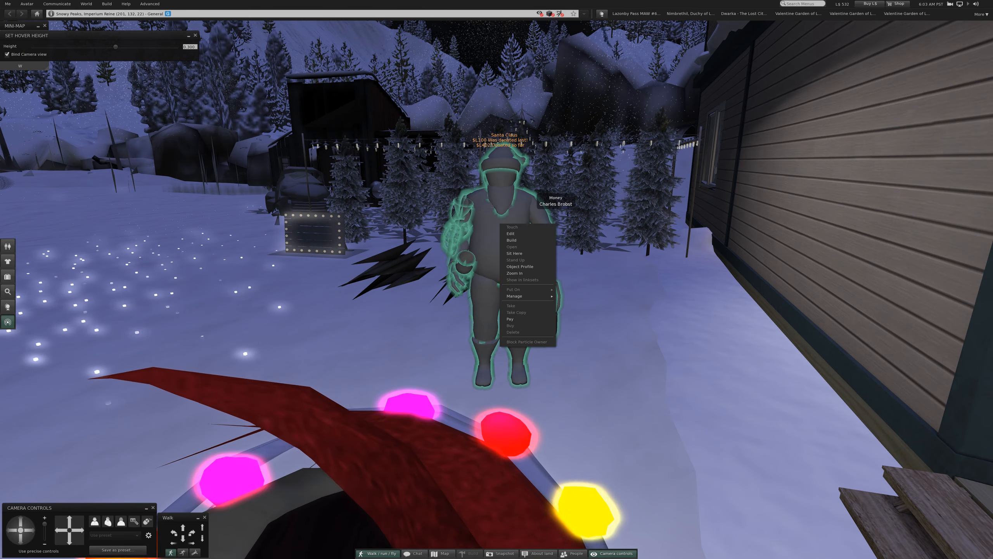
left_click(510, 318)
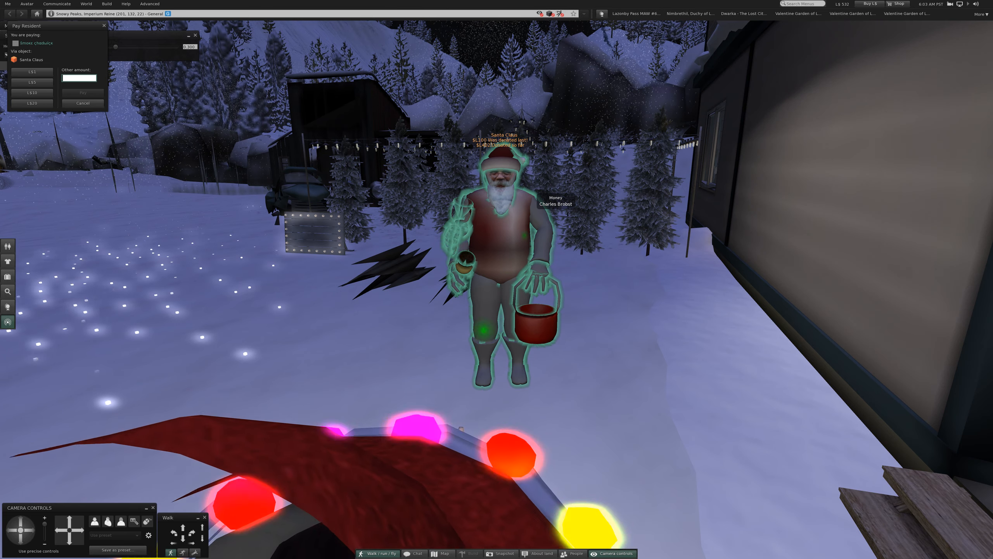
- Pay Santa Claus 2 Linden dollars as a custom amount
type("2")
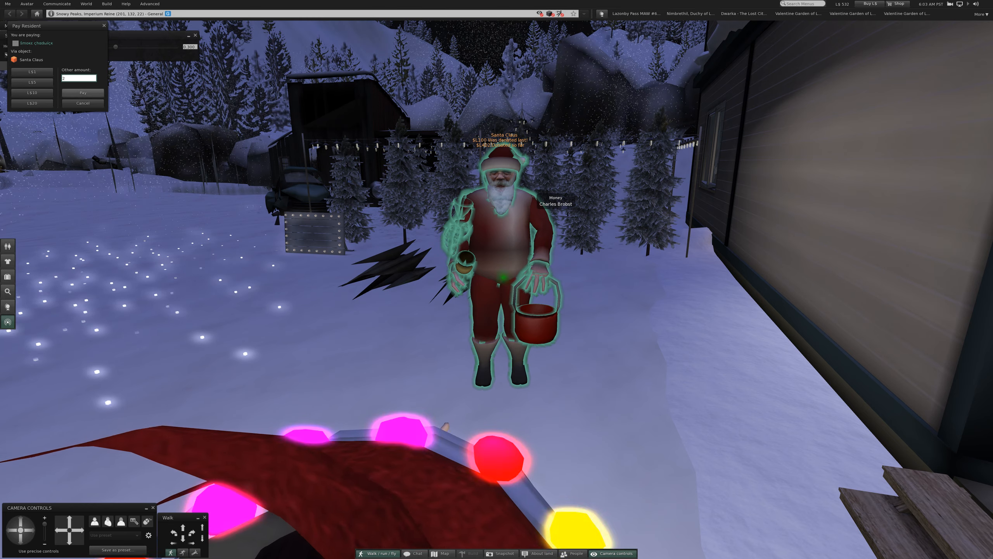
left_click(82, 93)
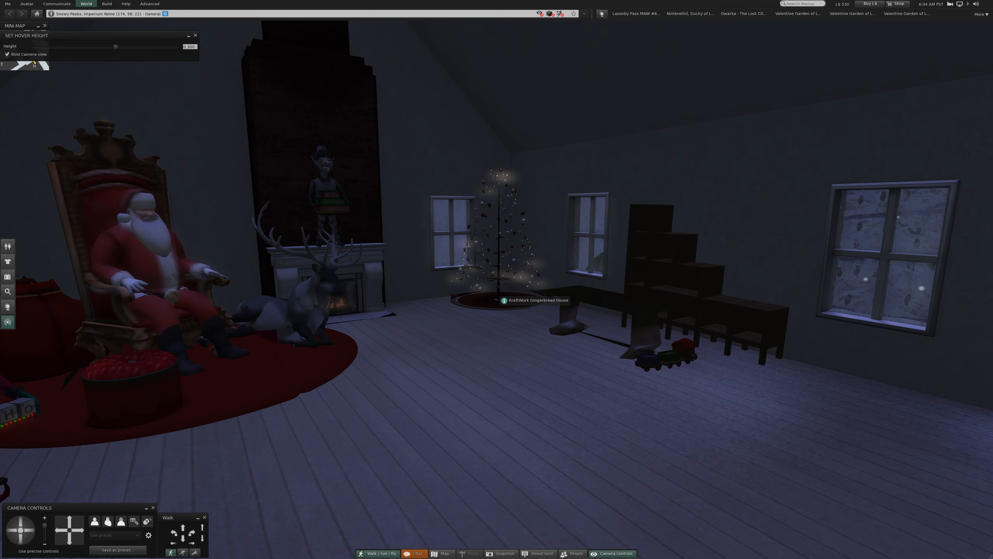
- Set the World environment sky to Sunset
left_click(86, 4)
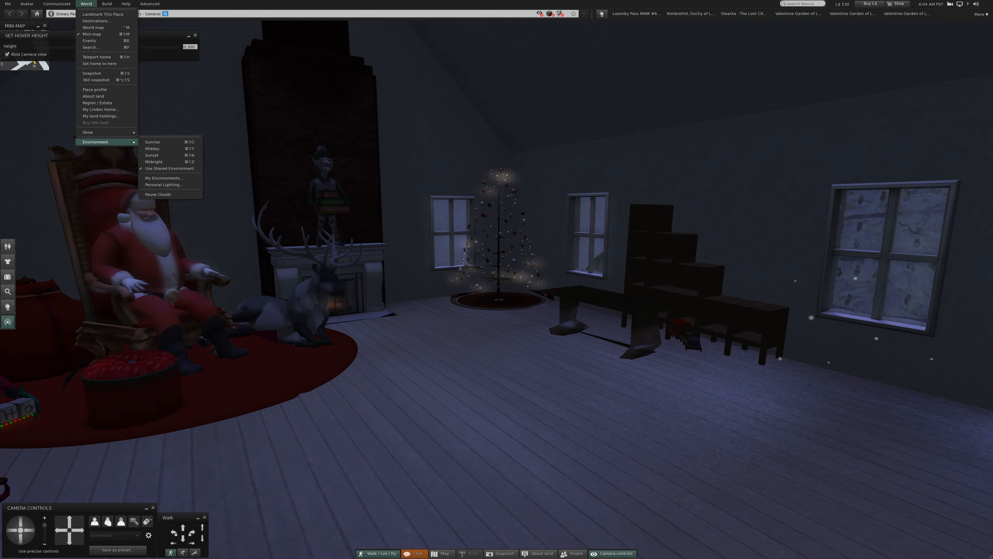
mouse_move(152, 155)
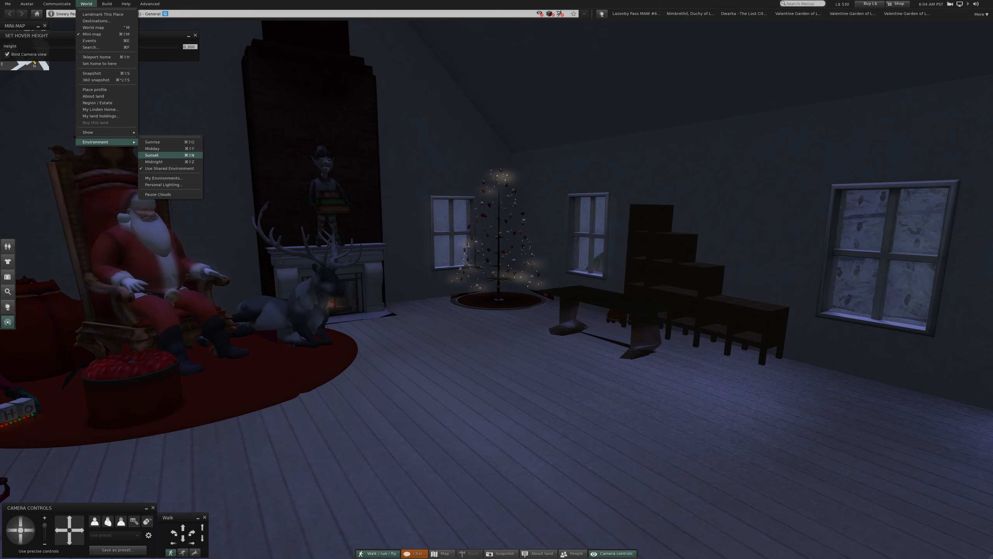
left_click(152, 142)
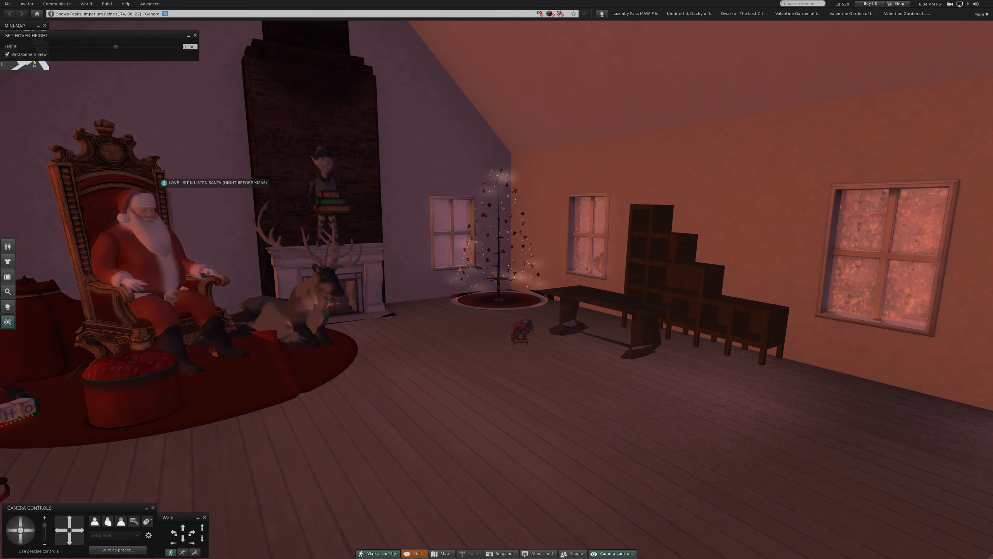
left_click(86, 4)
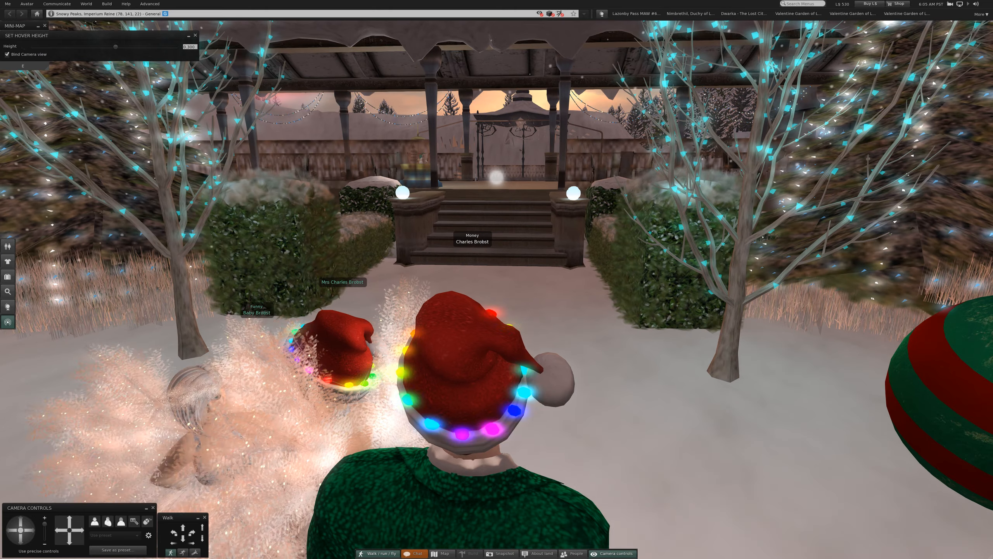
- Walk the avatar forward out of the house to the terrace stairs
key("W")
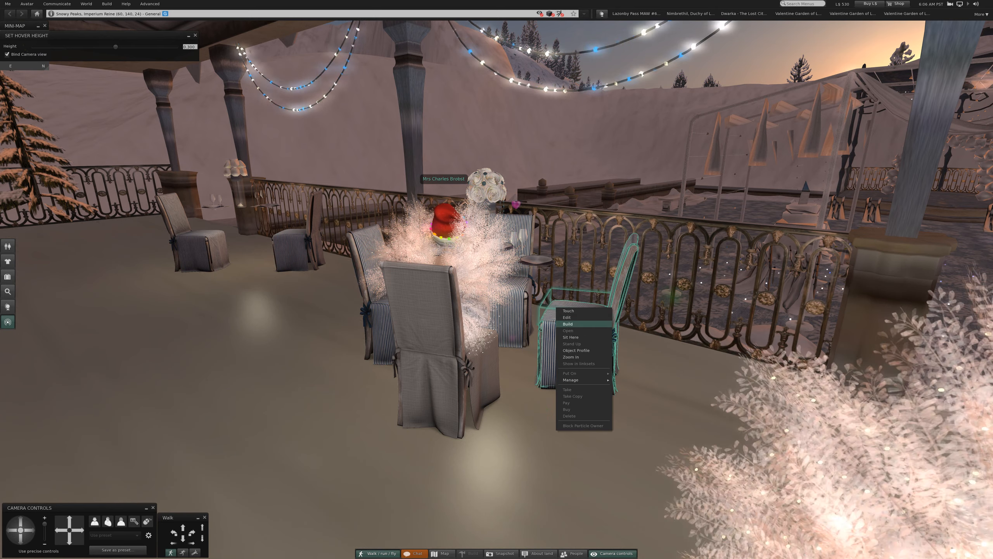
- Sit on an empty KraftWork dining chair at the terrace table
left_click(570, 343)
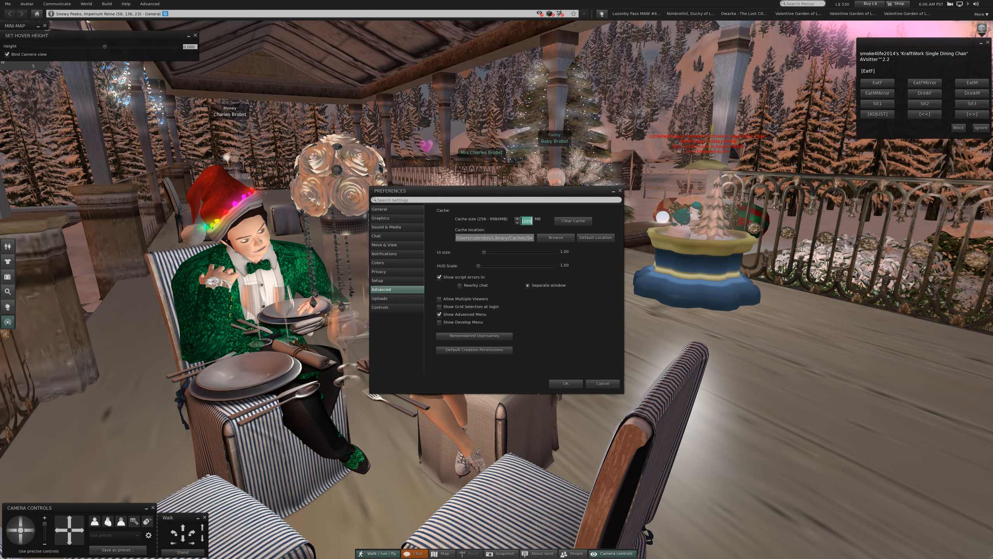
- Clear the viewer cache from Advanced preferences and confirm with OK
left_click(572, 220)
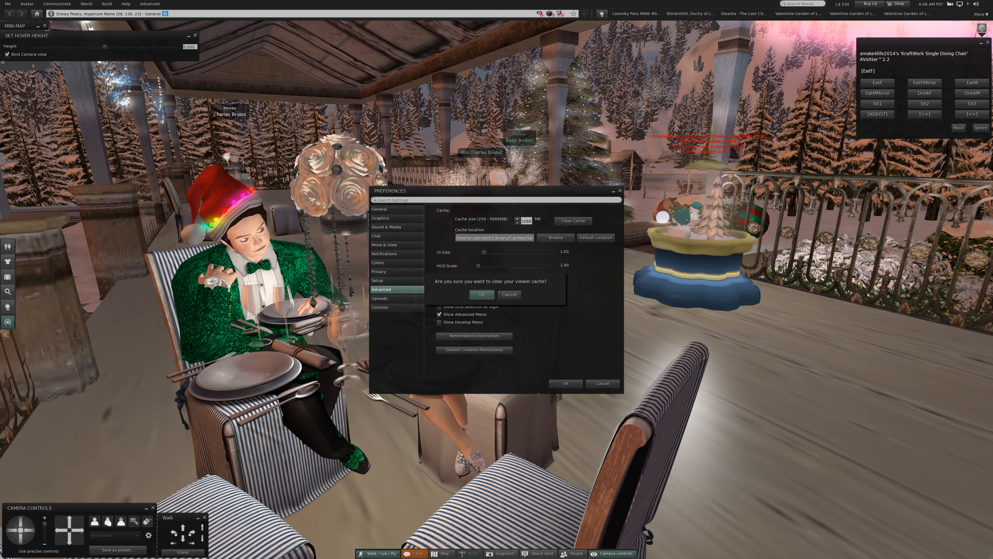
left_click(509, 294)
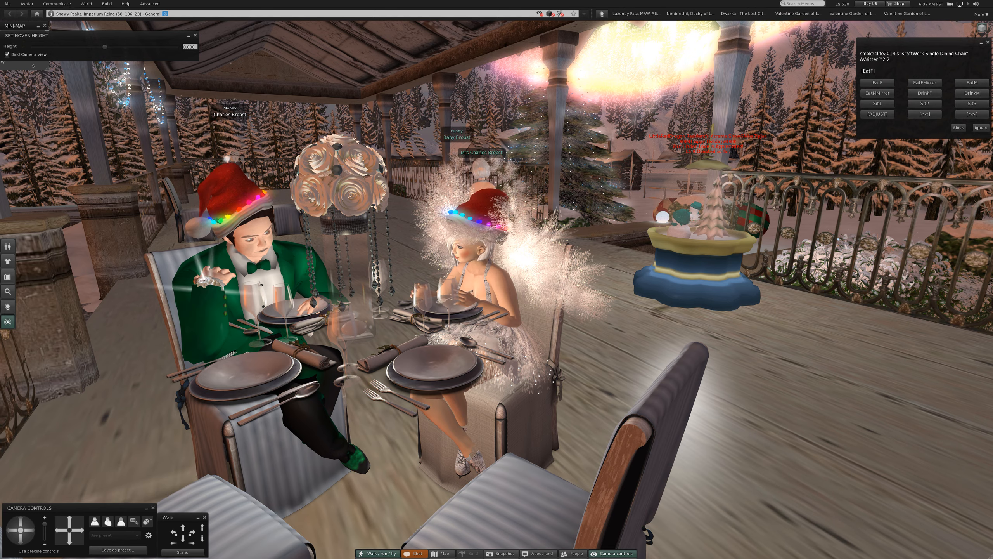
- Switch the seated avatar to the EatM dining animation from the chair menu
left_click(971, 82)
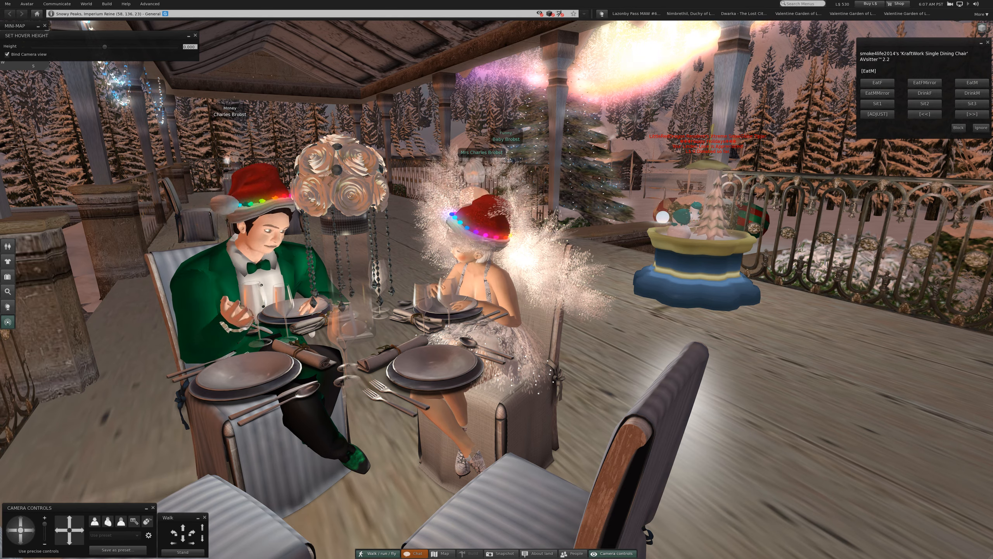